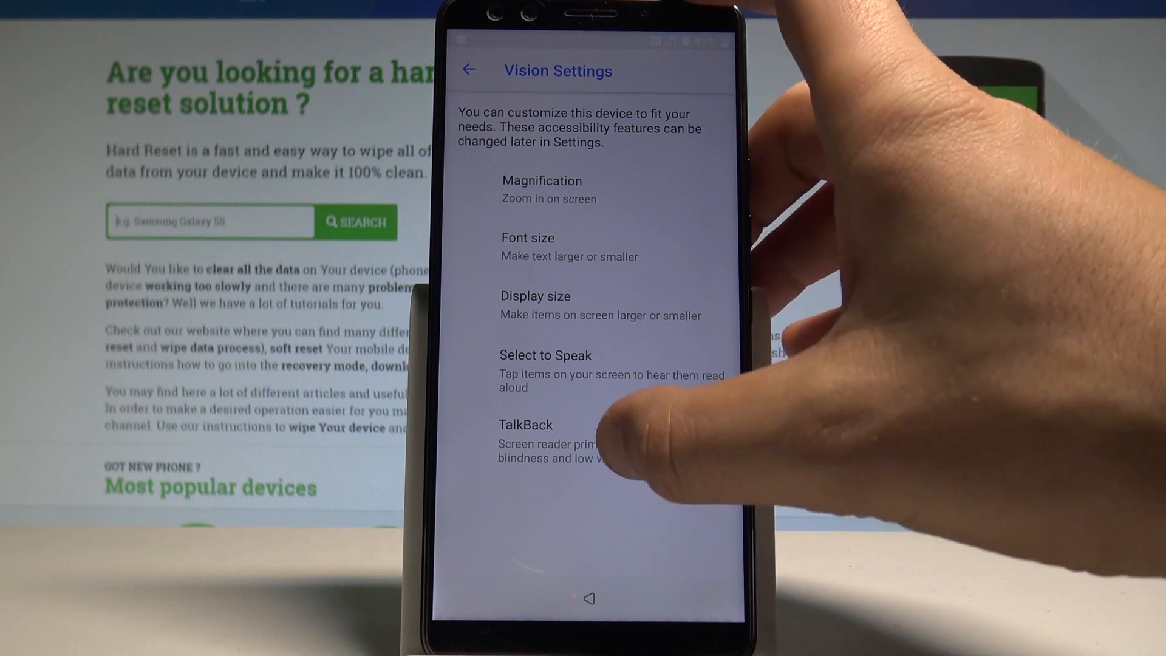
# Step: Switch on the TalkBack screen reader from the Setup Wizard's Vision Settings
pyautogui.click(526, 424)
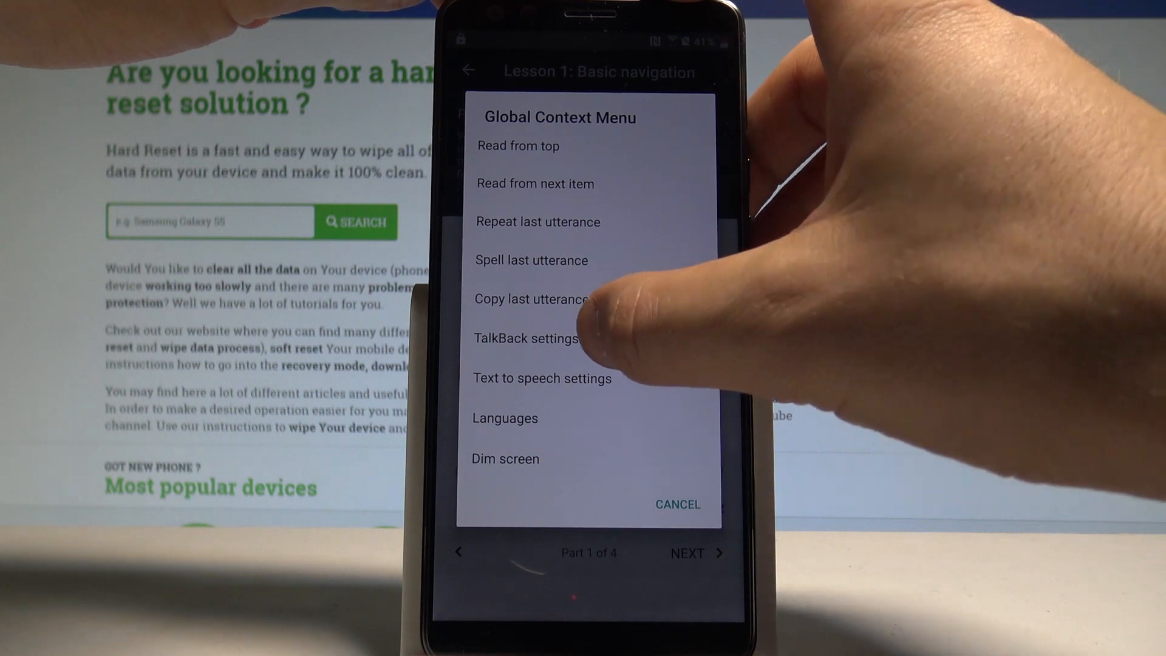
# Step: Open TalkBack settings from the context menu and scroll down to Help & feedback
pyautogui.click(526, 338)
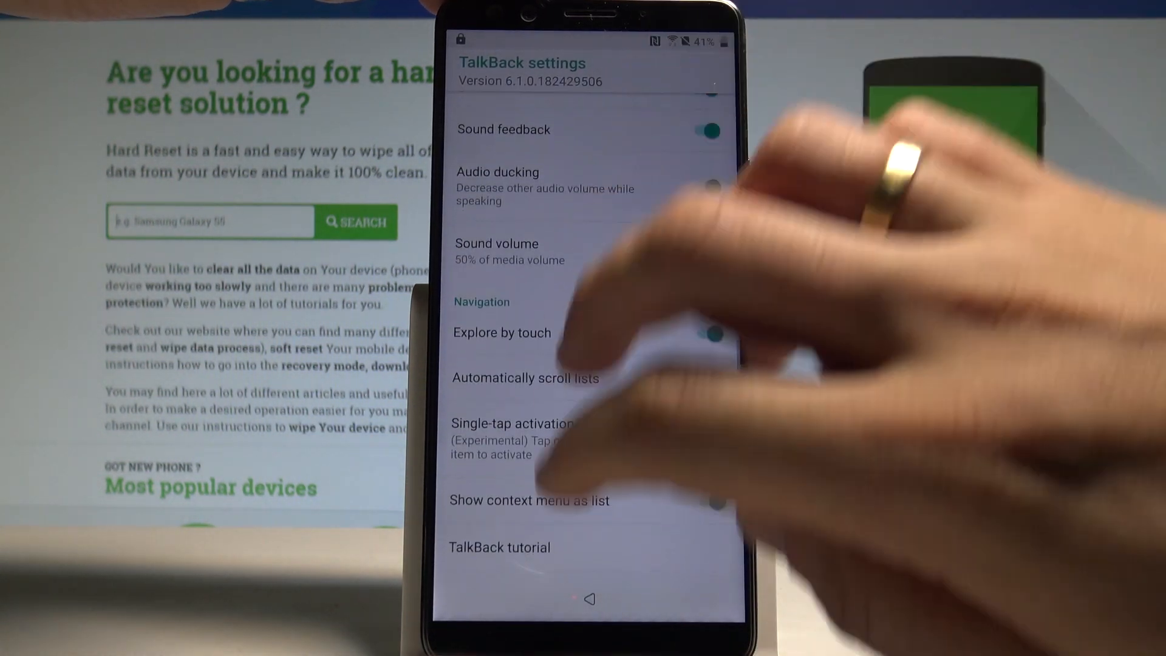
pyautogui.scroll(-3)
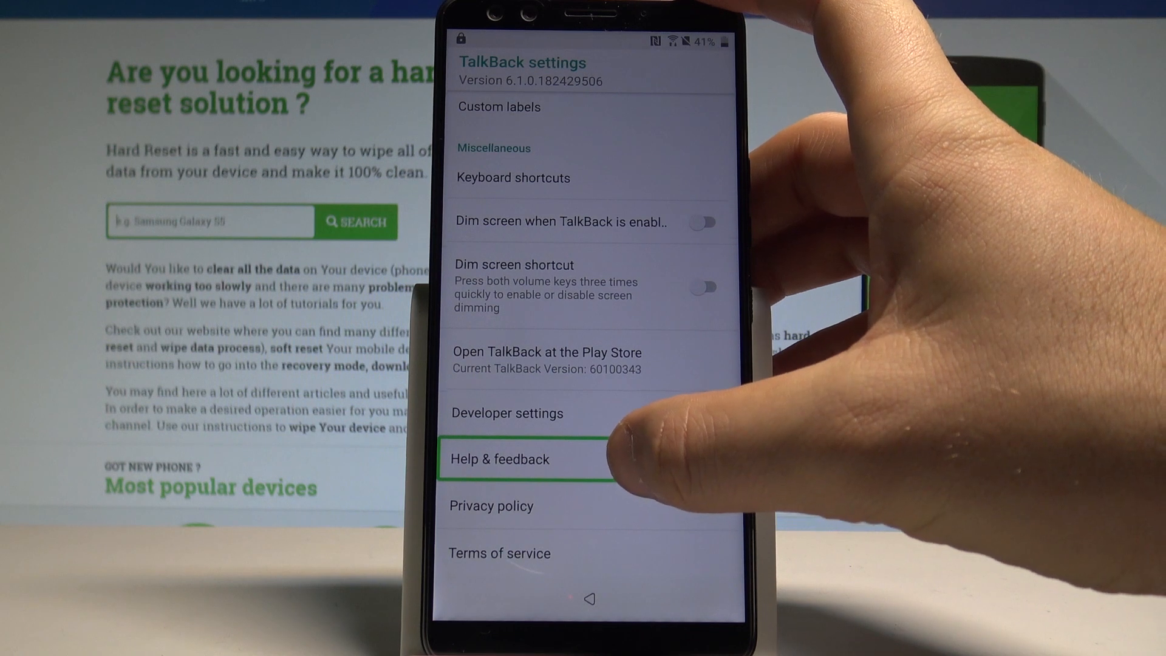
# Step: Open TalkBack's Help & feedback and launch the Voice Access article's video in YouTube
pyautogui.click(528, 459)
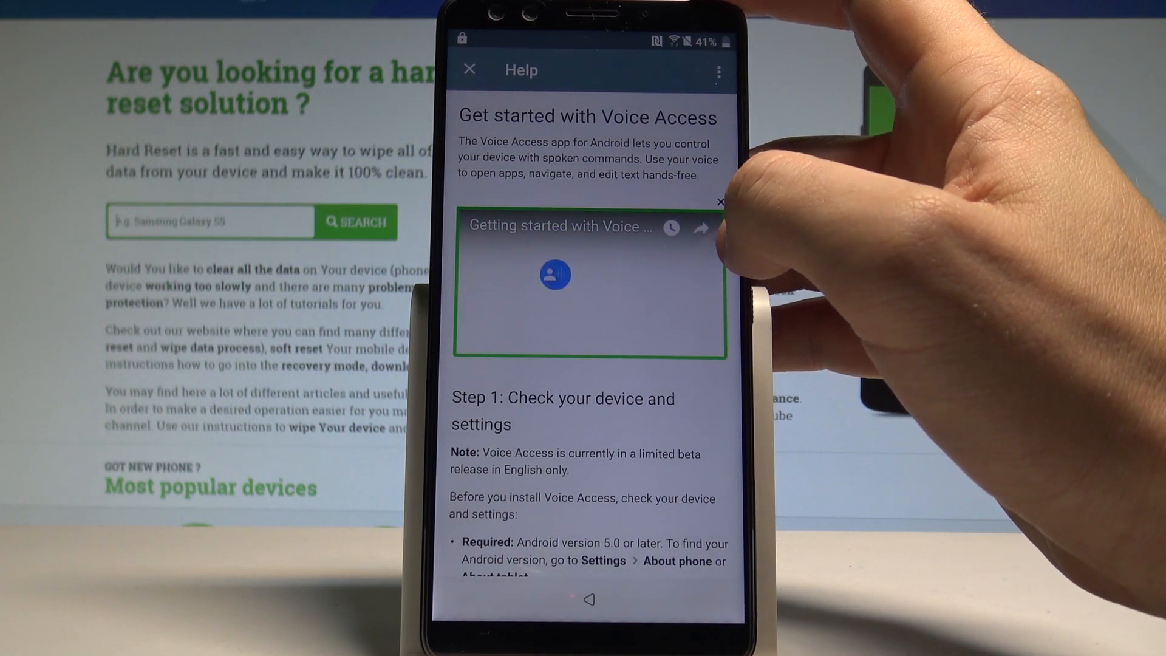
pyautogui.click(702, 229)
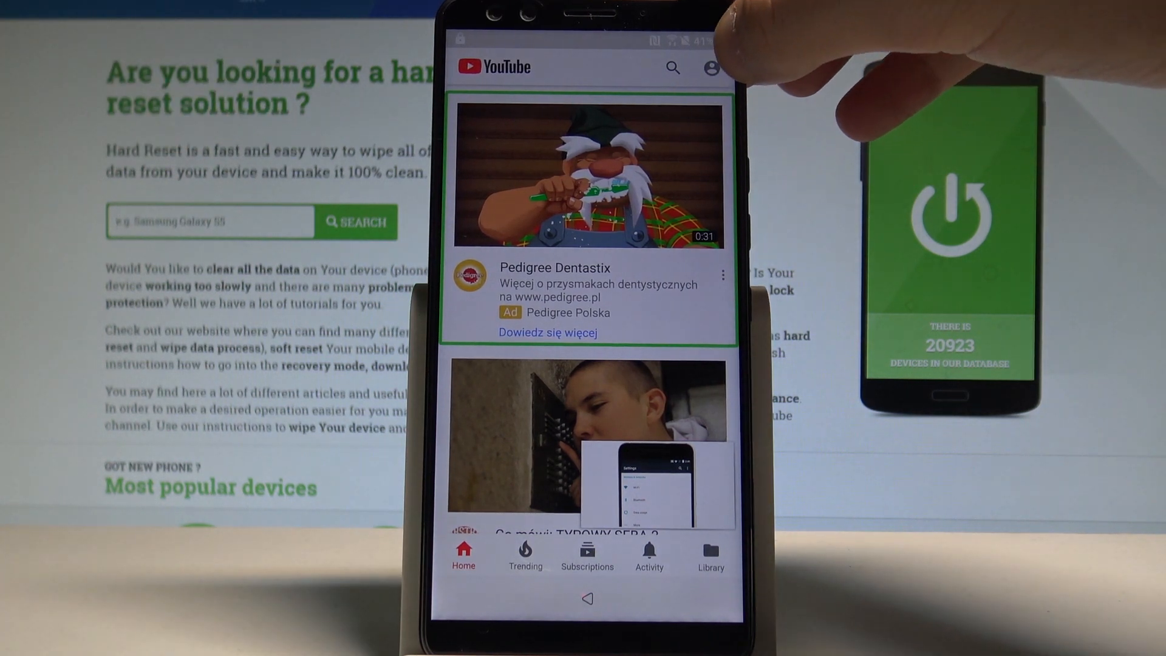
# Step: Reach YouTube's Settings > About page through the account menu
pyautogui.click(709, 67)
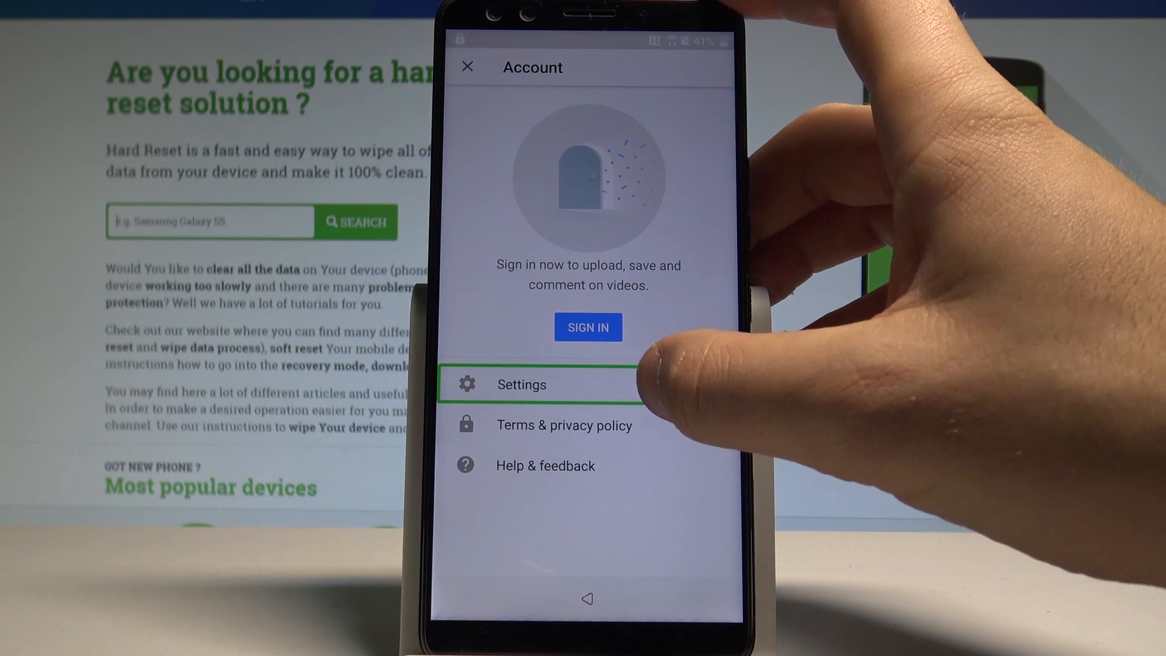
pyautogui.click(520, 384)
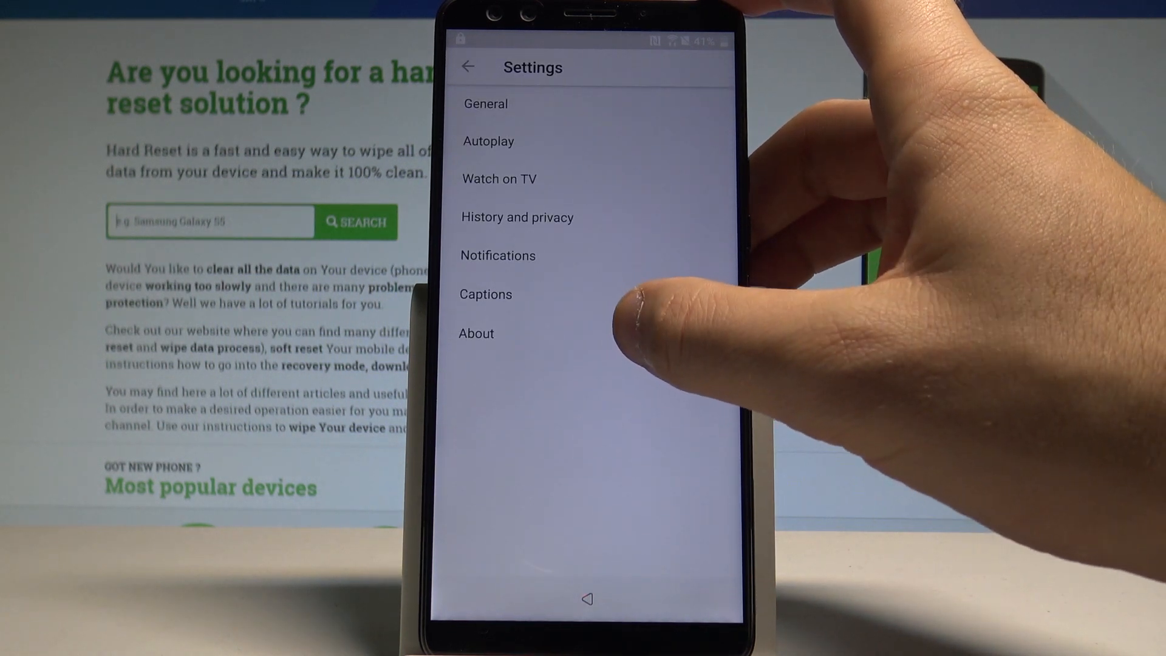
pyautogui.click(476, 334)
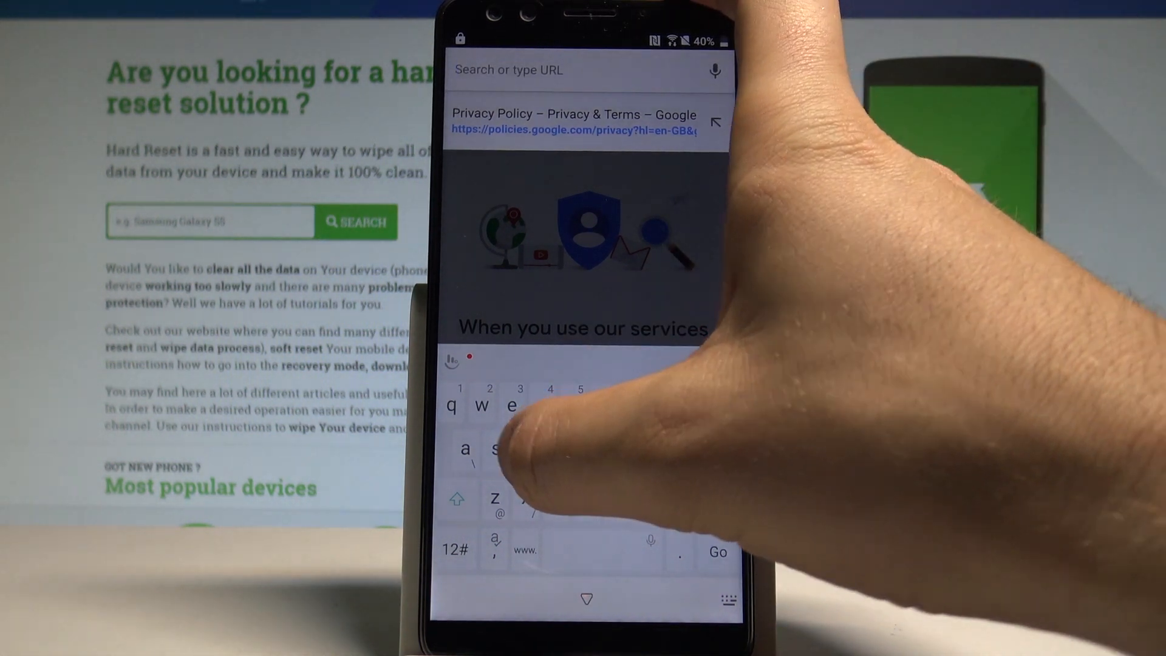
# Step: Load download.hardreset.info in Chrome from the address bar suggestion
pyautogui.write('do')
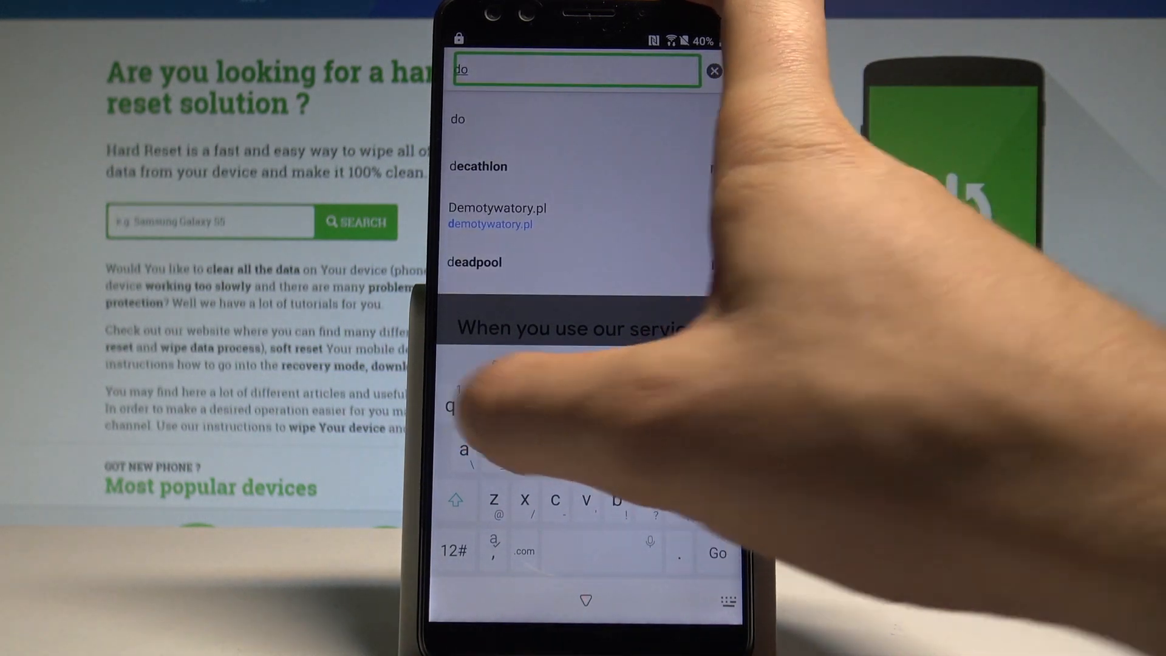
pyautogui.write('wnloa')
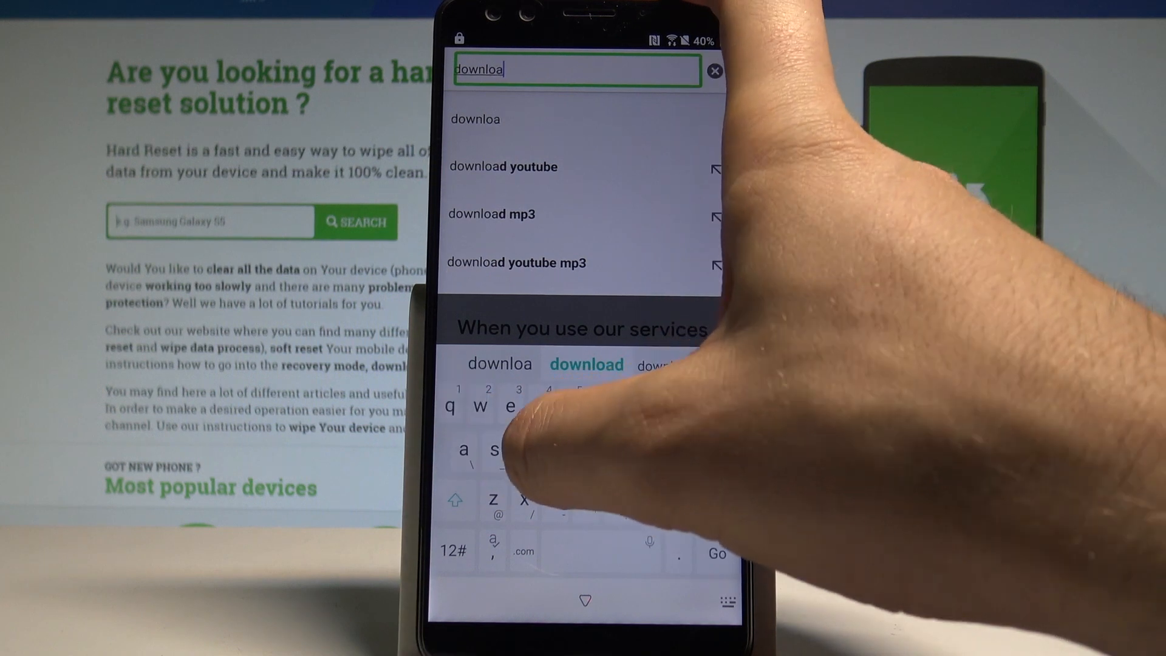
pyautogui.write('download.h')
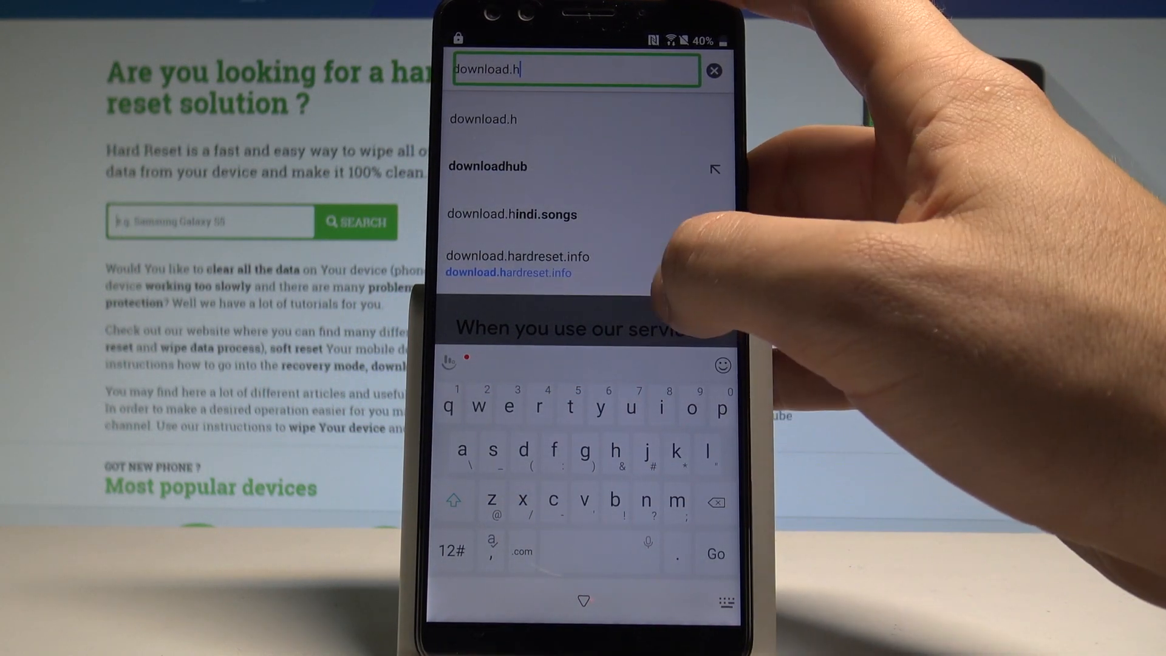
pyautogui.click(507, 272)
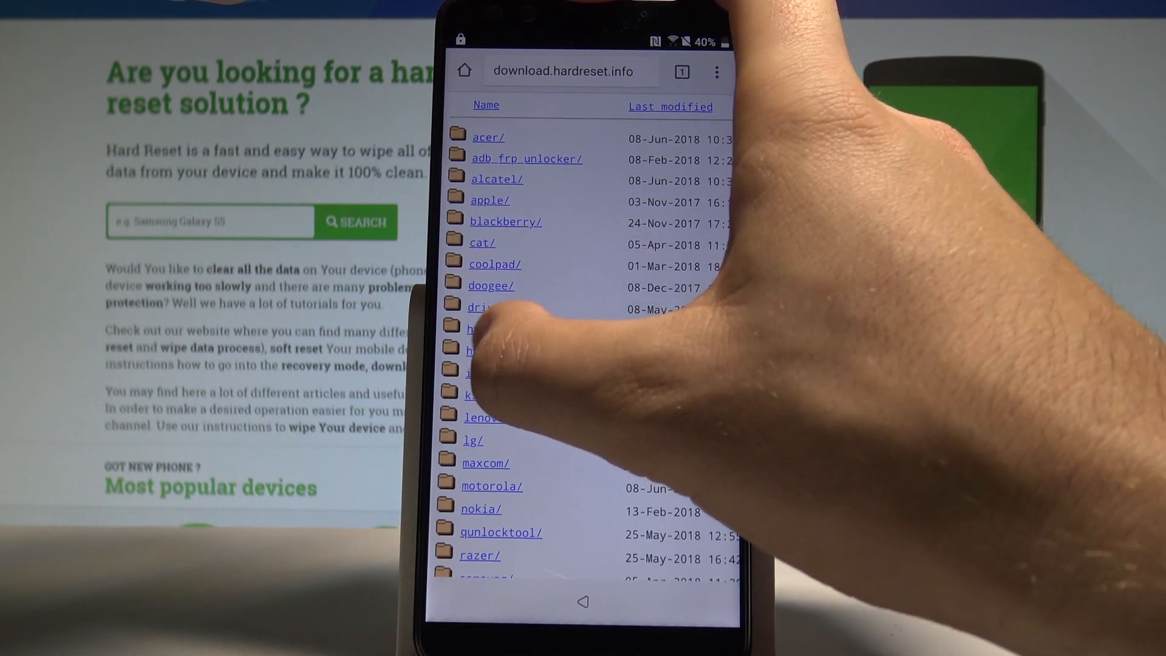
# Step: Open the device folder in the index that holds the frp_bypass file
pyautogui.click(479, 329)
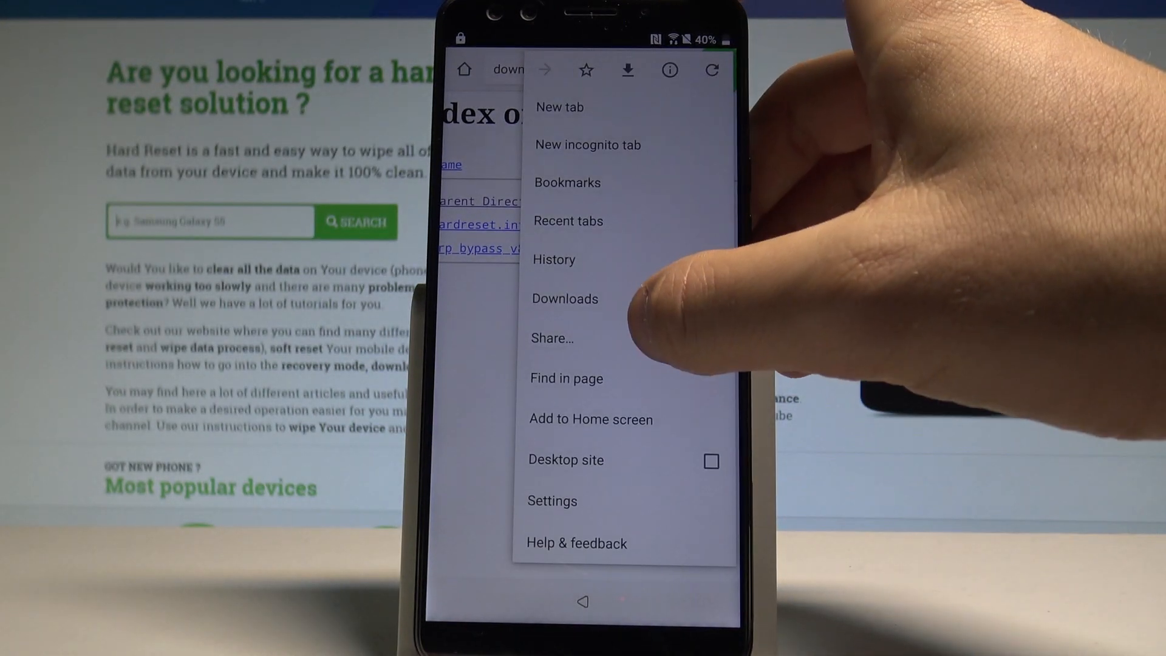
# Step: Open the downloaded FRP Bypass APK from Chrome's Downloads list
pyautogui.click(564, 299)
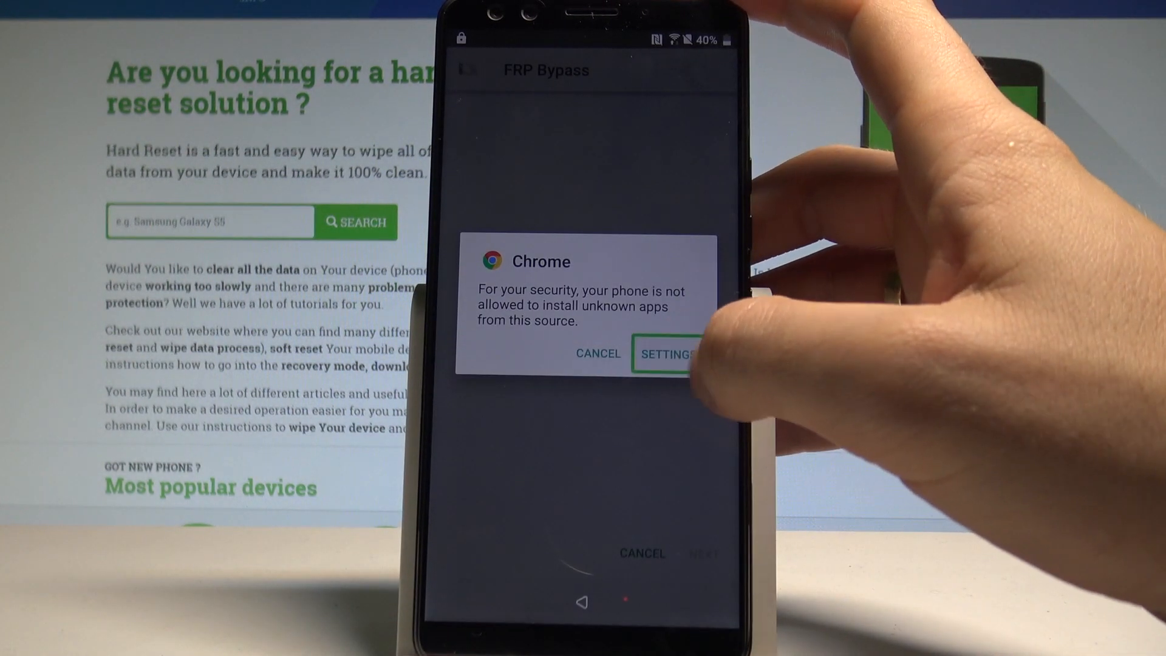
# Step: Allow installs from Chrome, then install and launch the FRP Bypass app
pyautogui.click(667, 353)
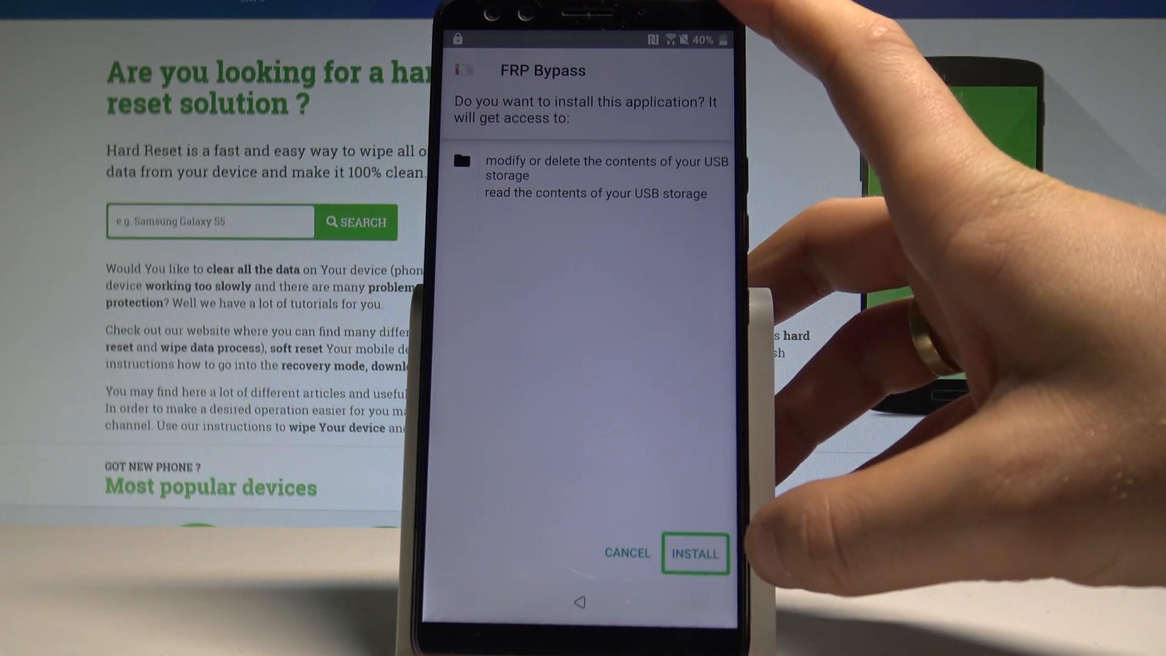
pyautogui.click(695, 553)
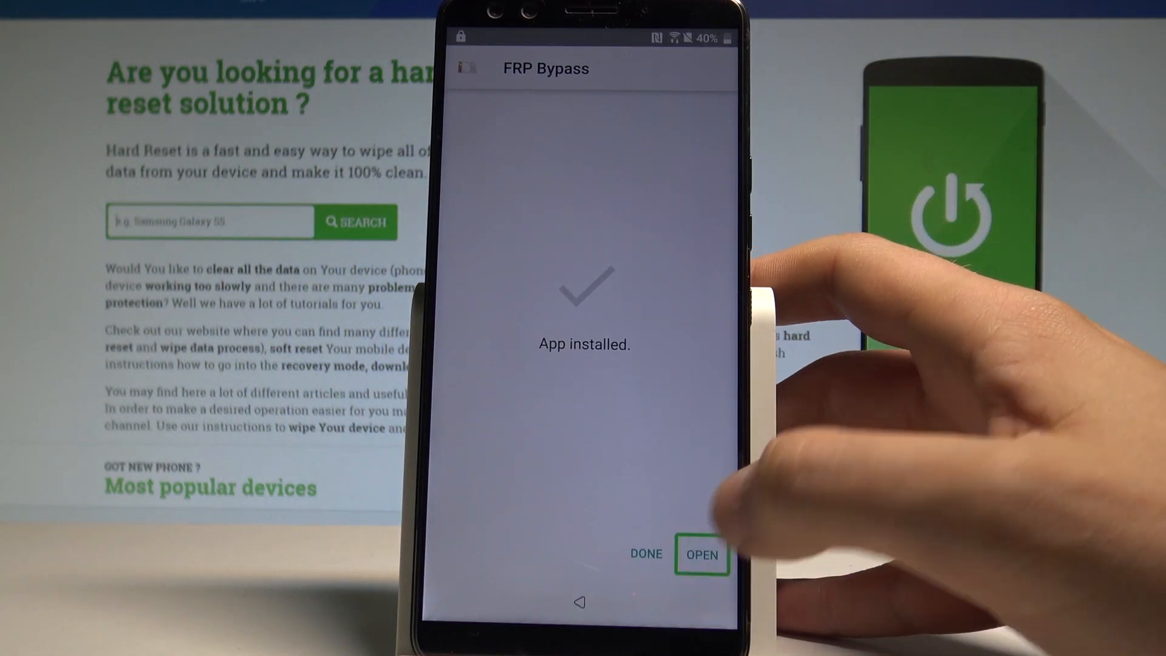
pyautogui.click(701, 554)
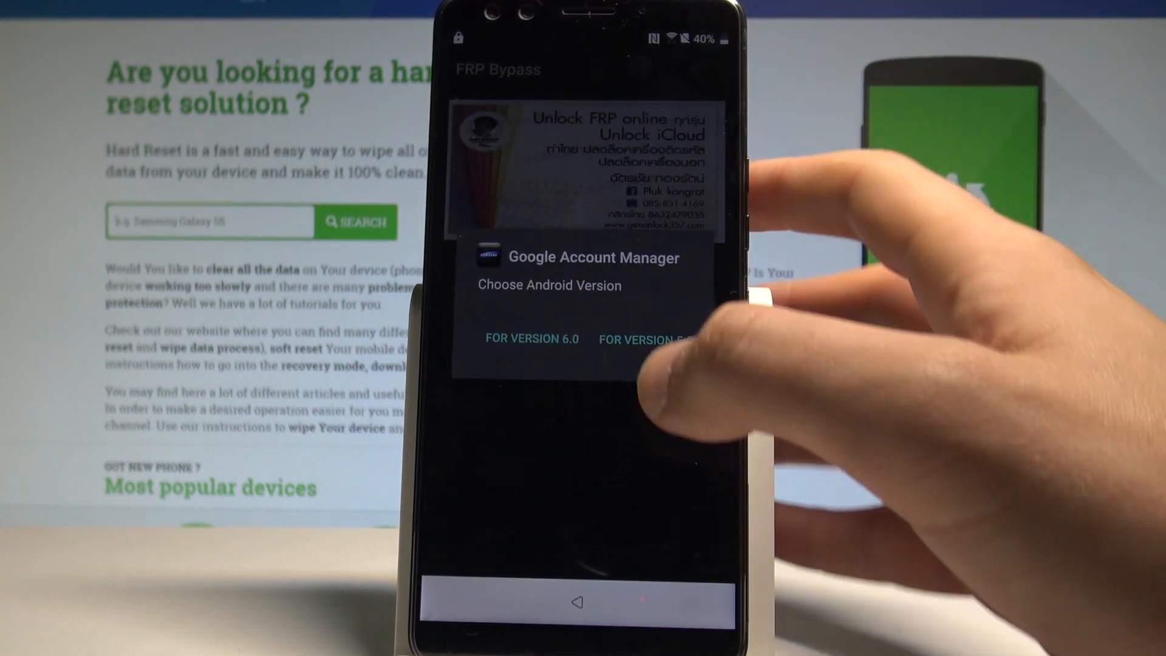
# Step: Choose the Android version for Account Manager and permit installs from FRP Bypass
pyautogui.click(645, 340)
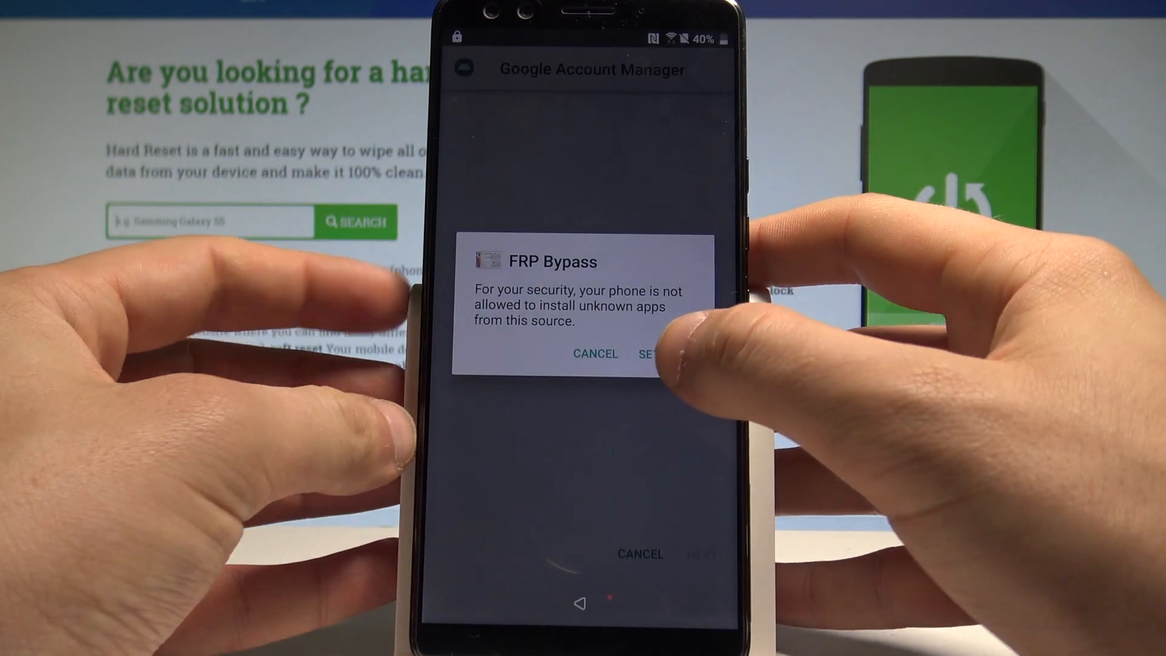
pyautogui.click(650, 353)
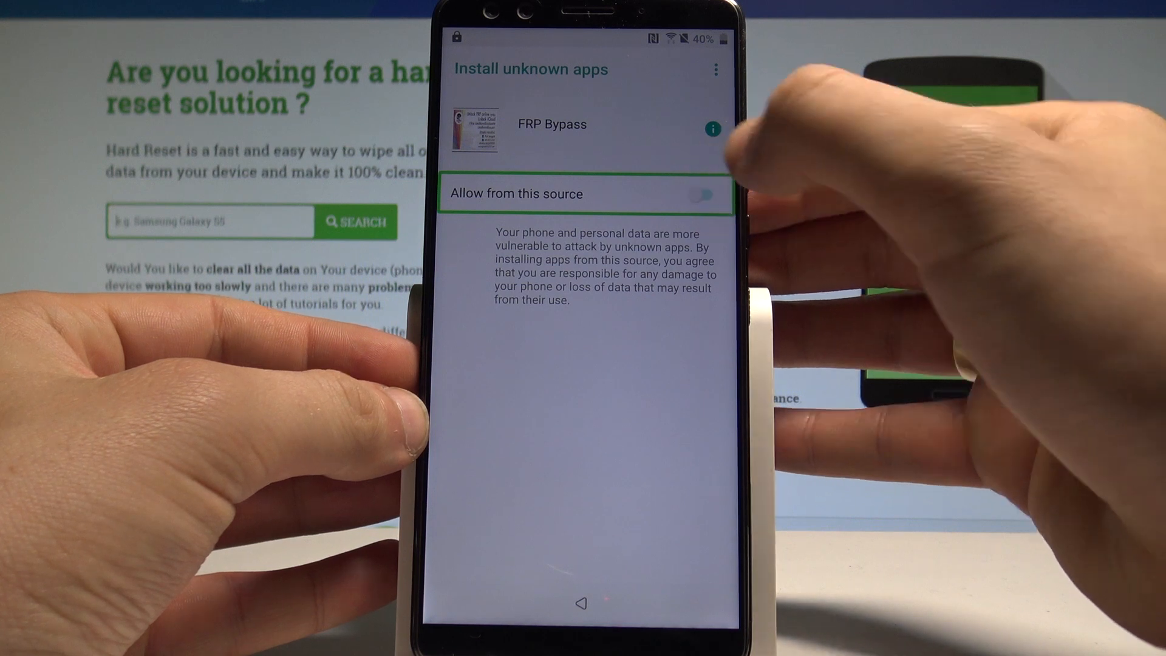
pyautogui.click(702, 194)
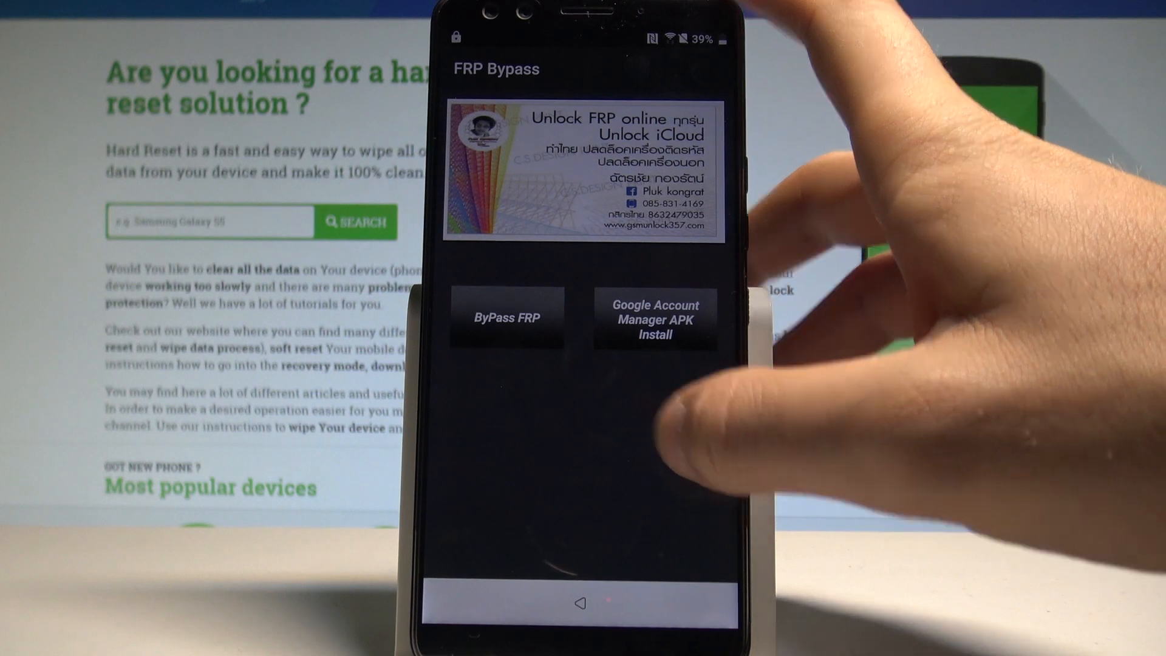
# Step: Start ByPass FRP, dismiss the TouchPal privacy notice, and begin searching 'ta'
pyautogui.click(506, 317)
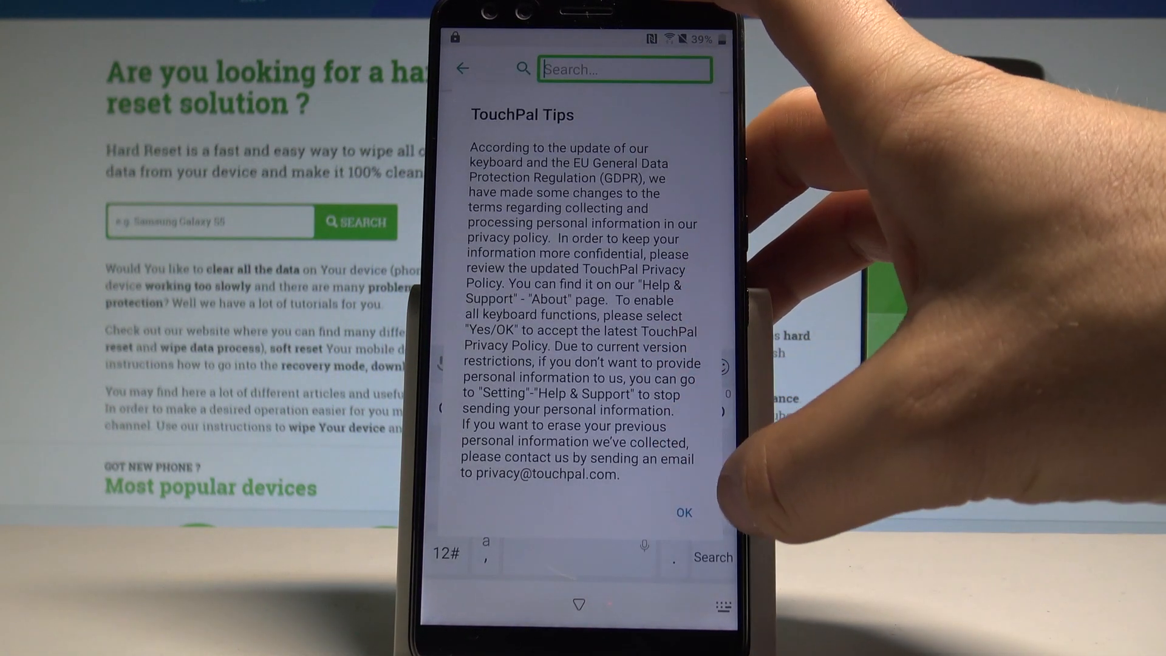
pyautogui.click(682, 513)
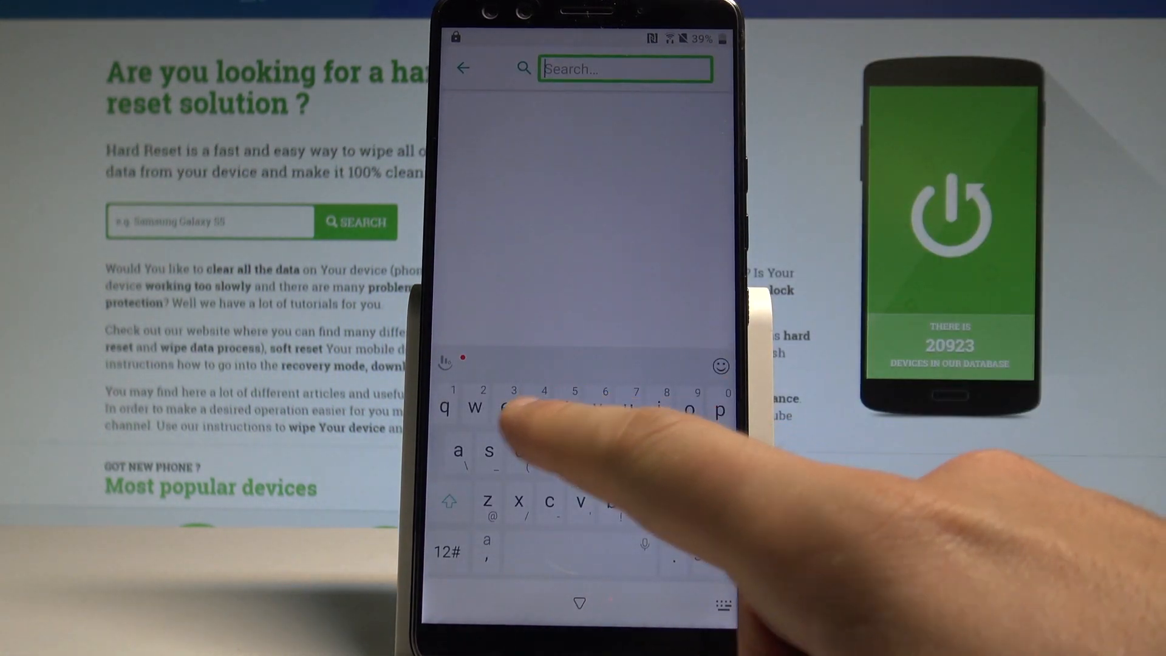
pyautogui.write('ta')
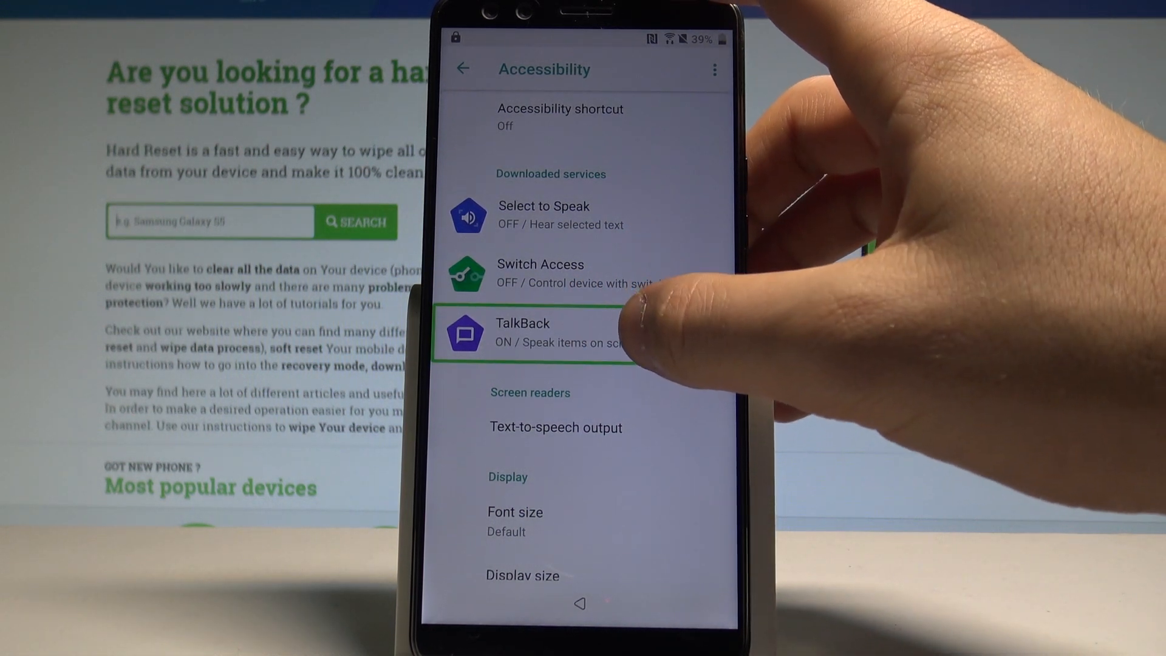
# Step: Open TalkBack's service page from Accessibility and go into its settings
pyautogui.click(536, 332)
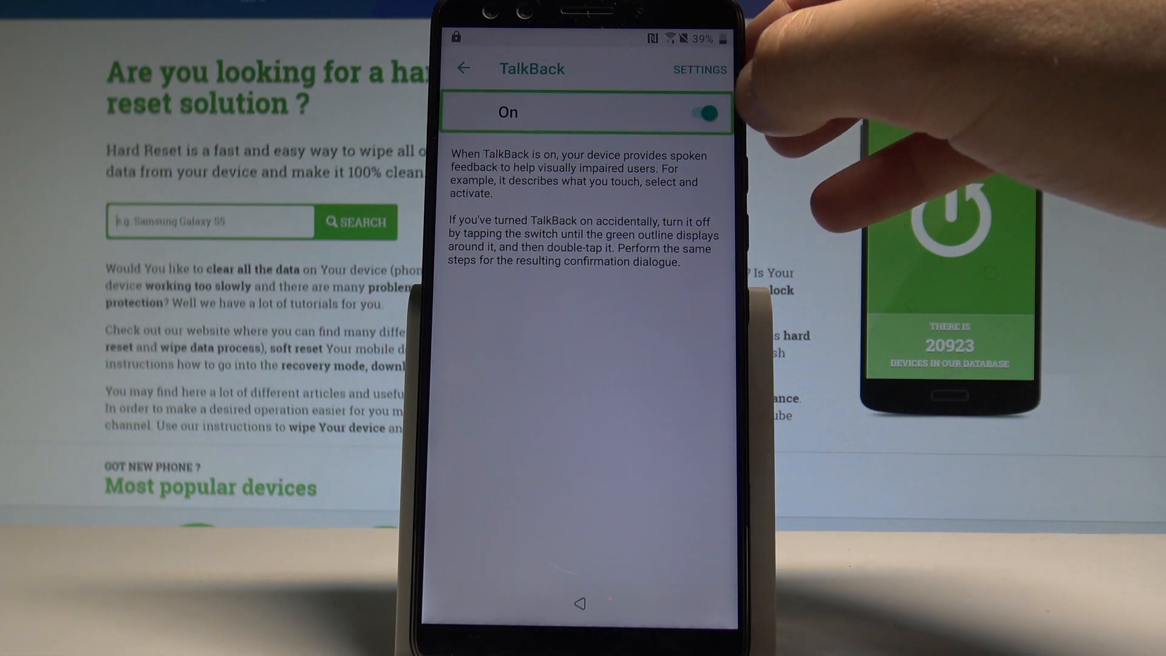
pyautogui.click(705, 112)
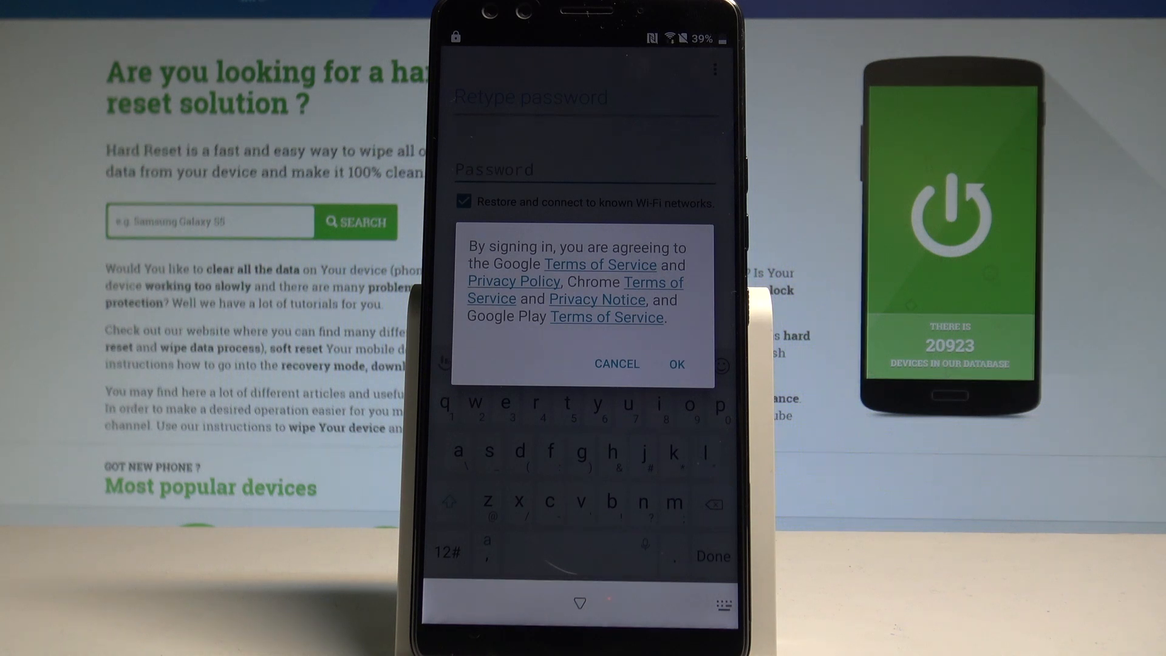
# Step: Accept the sign-in terms and enter the Google account email
pyautogui.click(673, 364)
pyautogui.write('hardresetinfo')
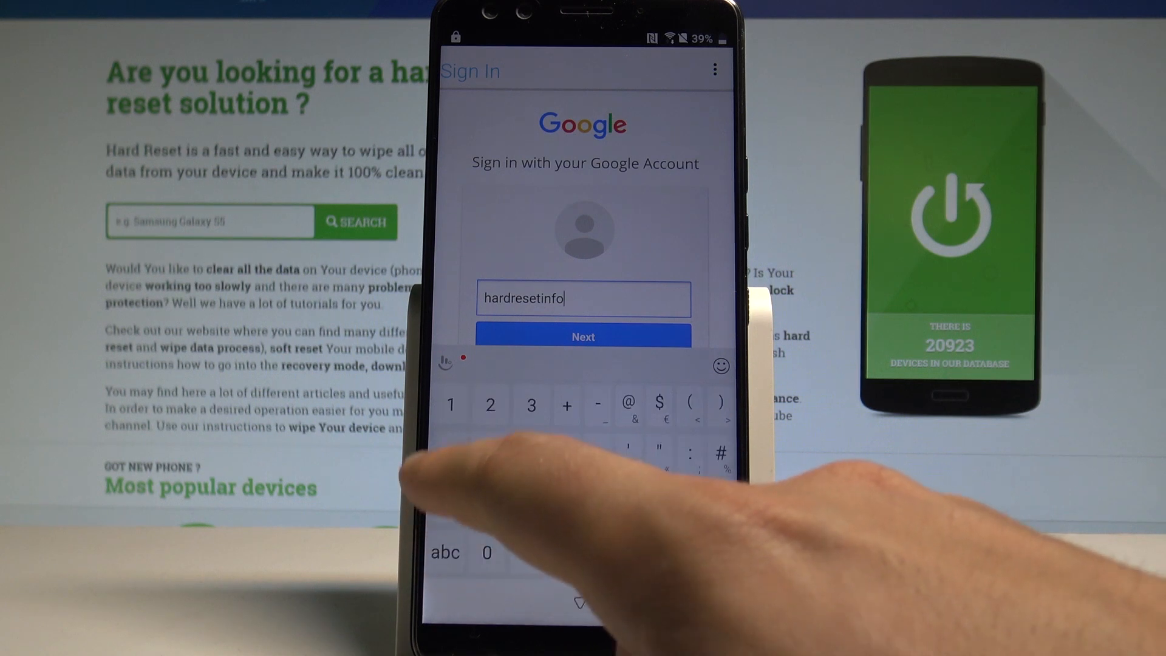
# Step: Submit the Google account username, then the password to sign in
pyautogui.click(583, 336)
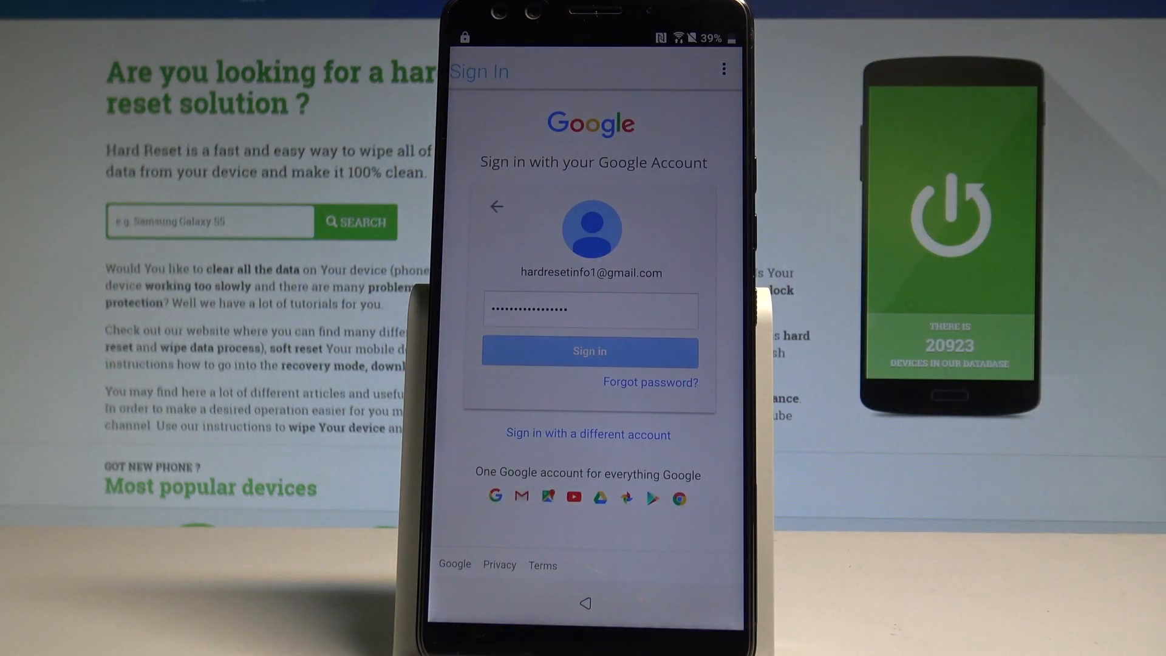
pyautogui.click(589, 351)
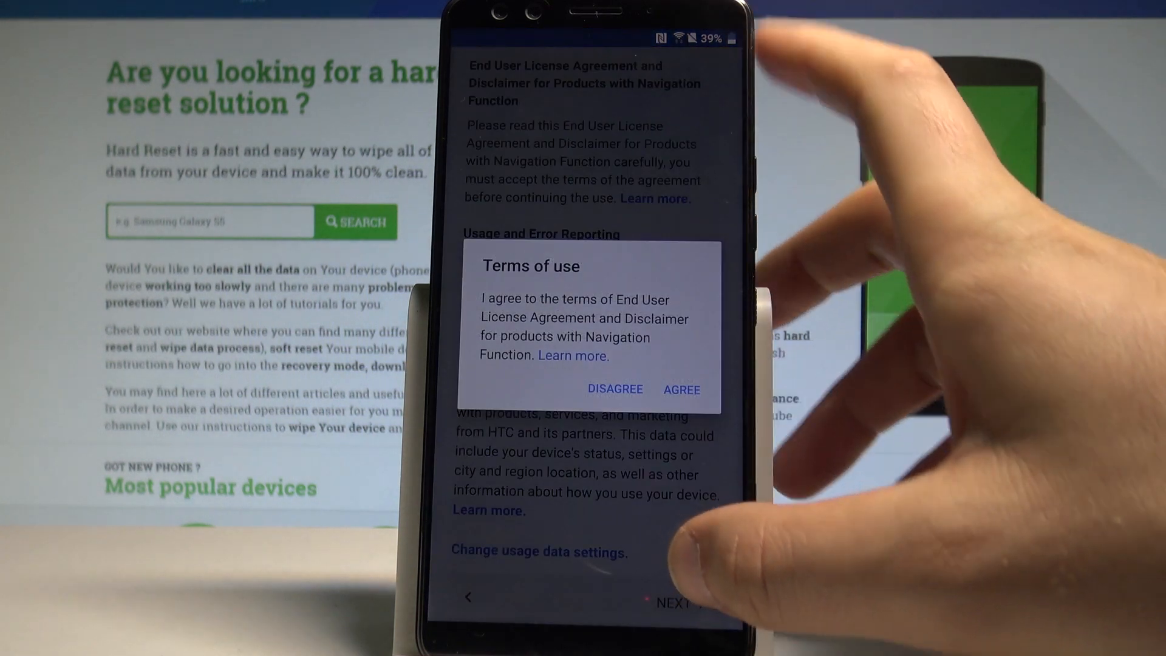
# Step: Agree to HTC's Terms of use for products with navigation function
pyautogui.click(680, 388)
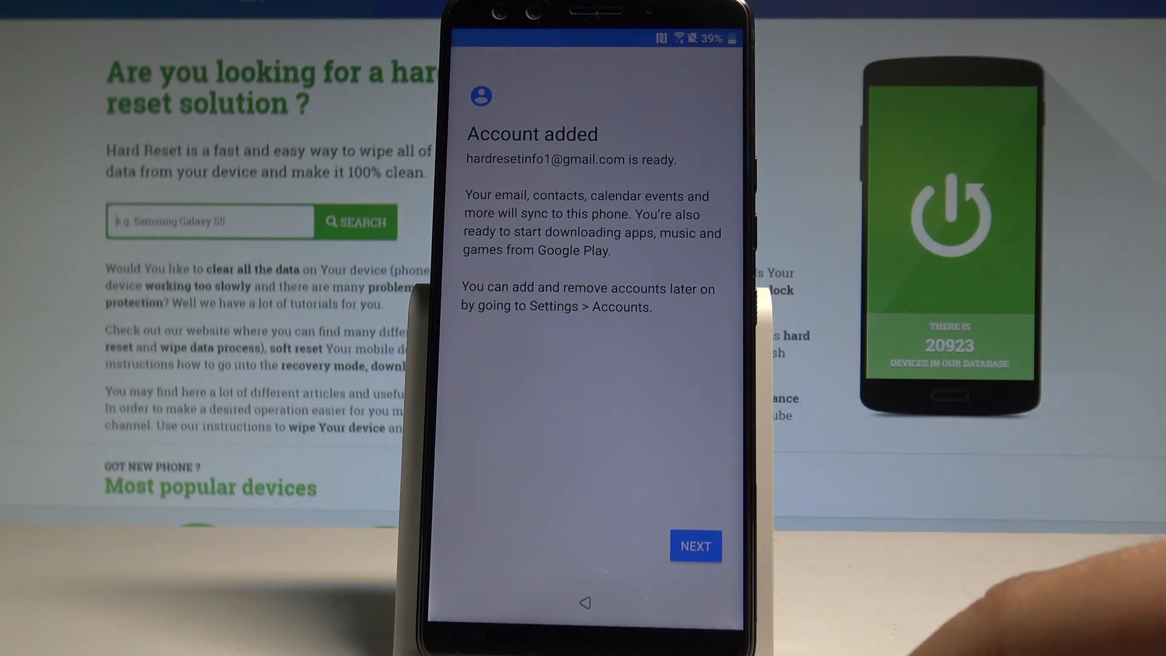
# Step: Continue past the Account added and No backups found screens
pyautogui.click(695, 546)
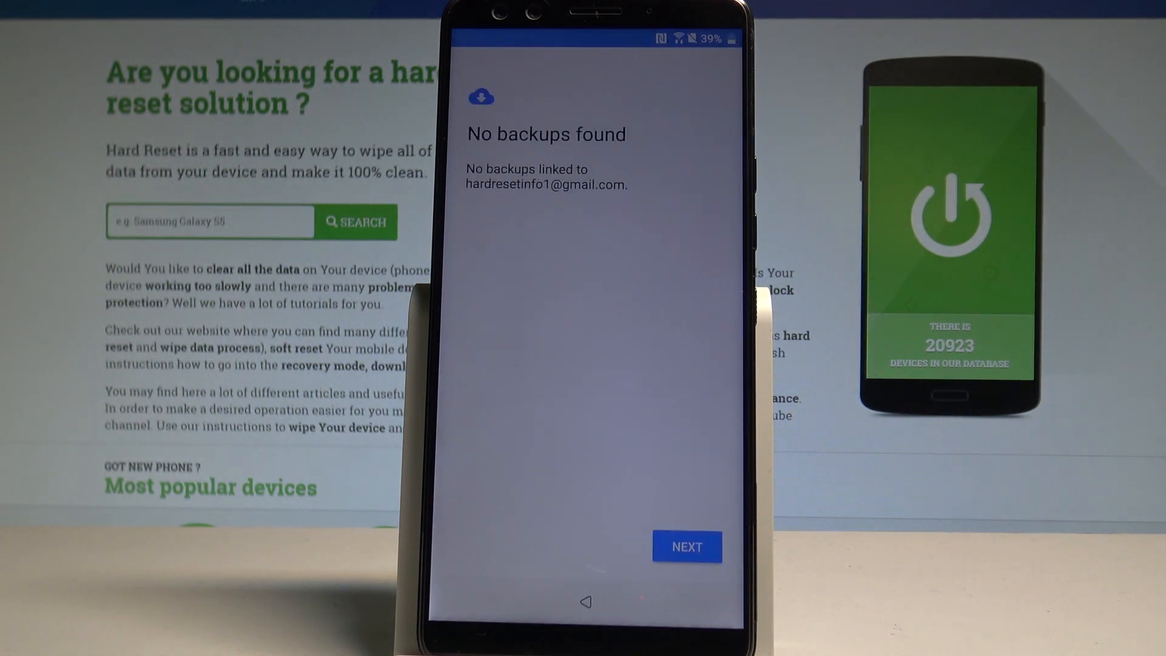
pyautogui.click(686, 546)
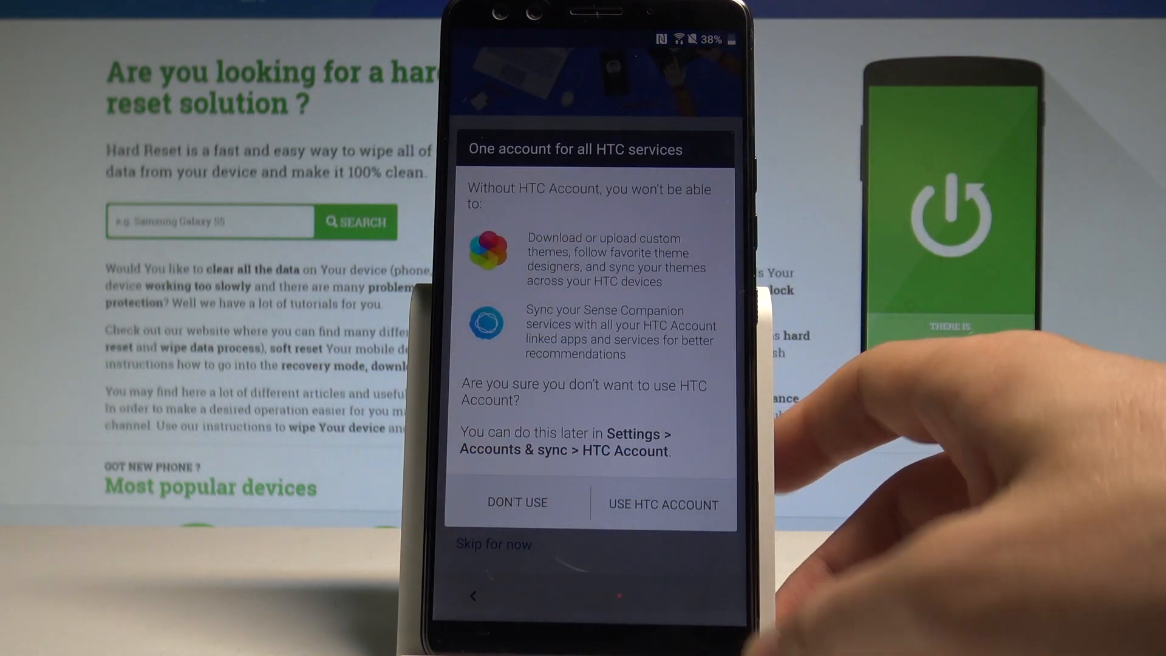
# Step: Decline the HTC Account, uncheck the Zen app suggestion, and finish setup
pyautogui.click(517, 502)
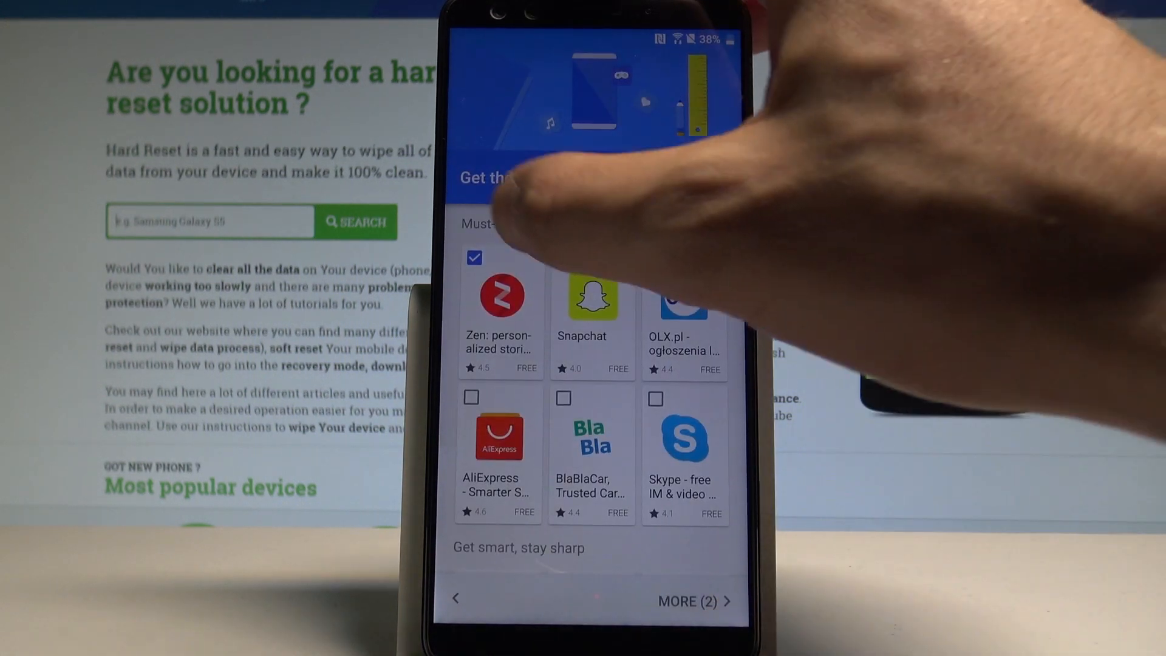
pyautogui.click(591, 297)
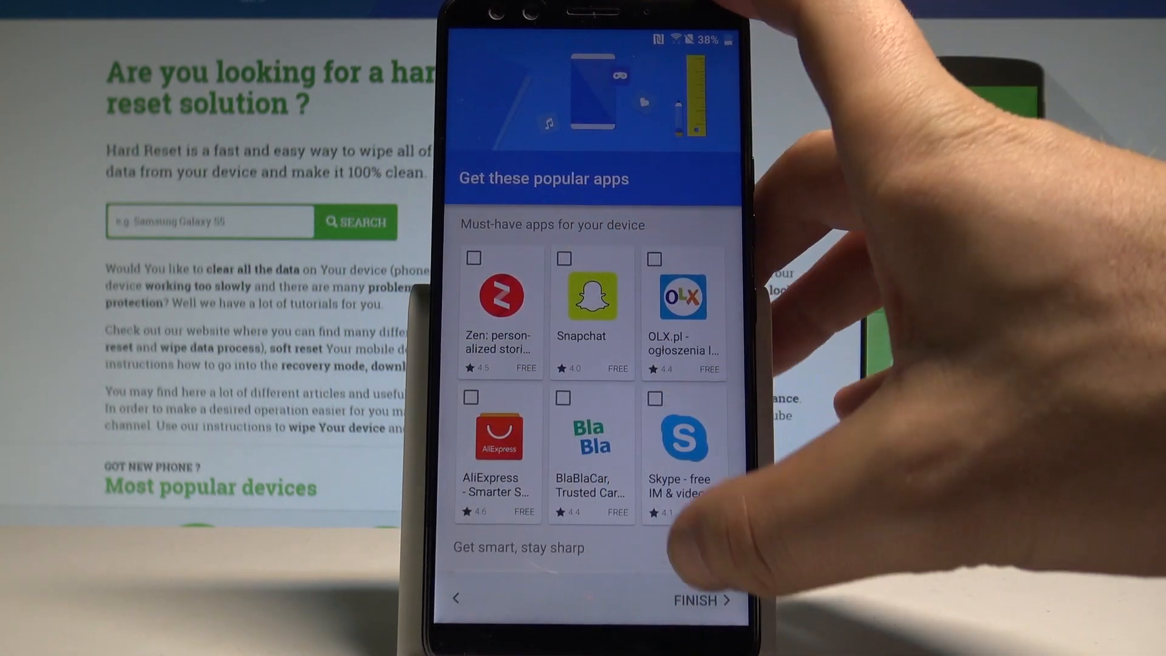
pyautogui.click(702, 600)
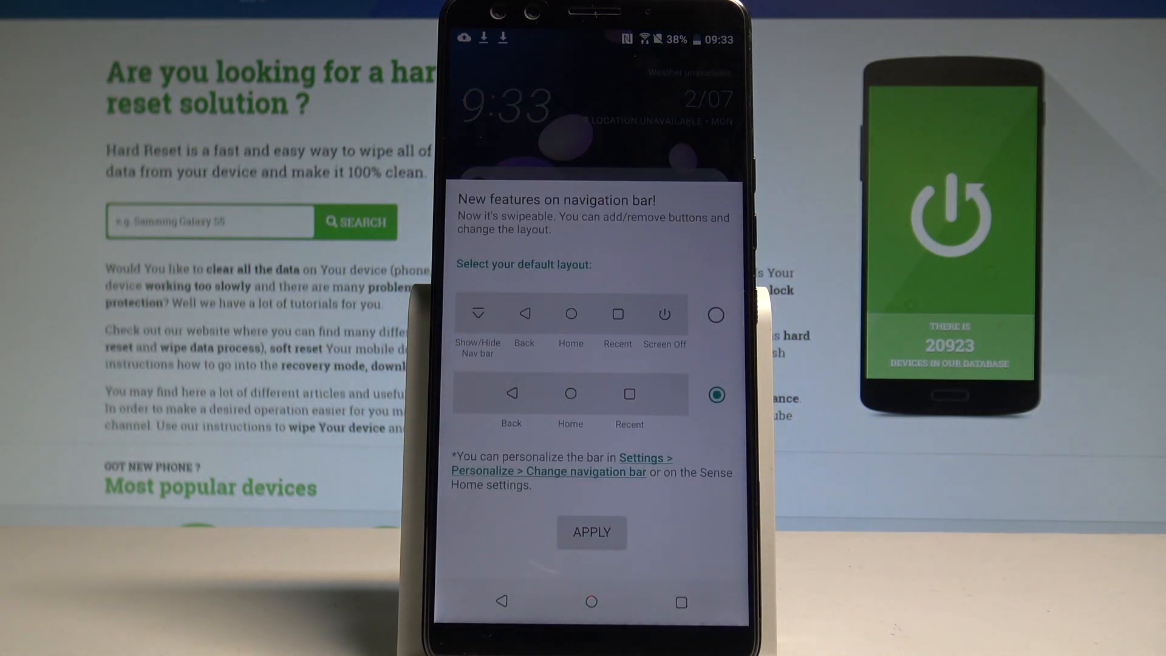
# Step: Apply the three-button Back/Home/Recent navigation layout and tap the home screen's bottom row
pyautogui.click(591, 532)
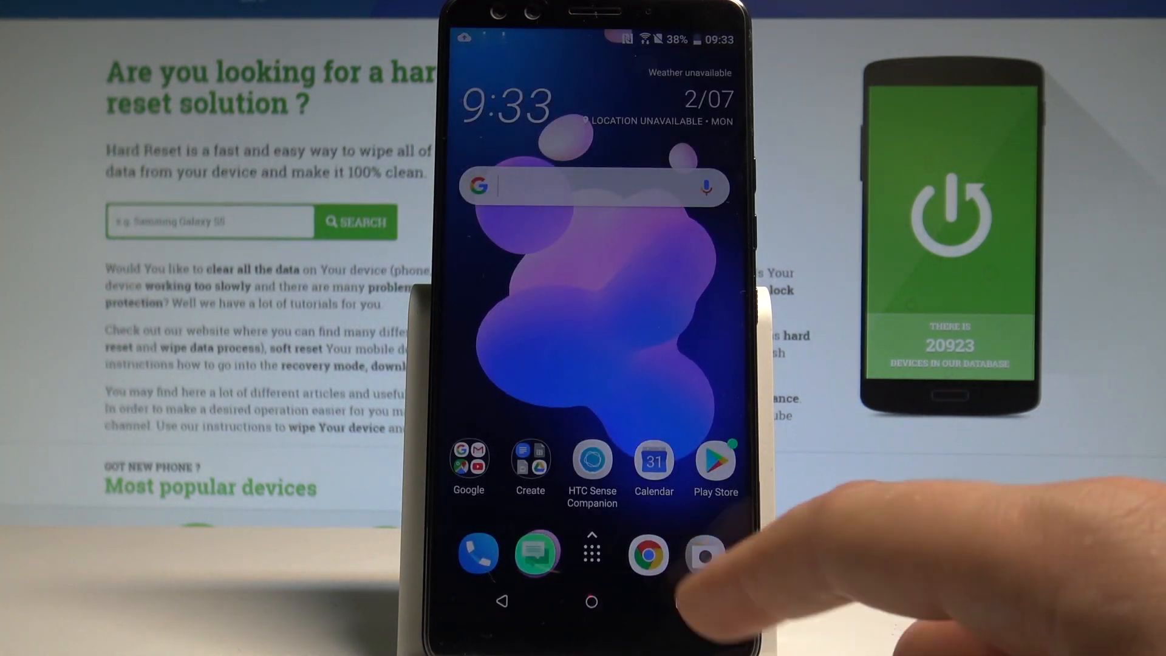
pyautogui.click(591, 553)
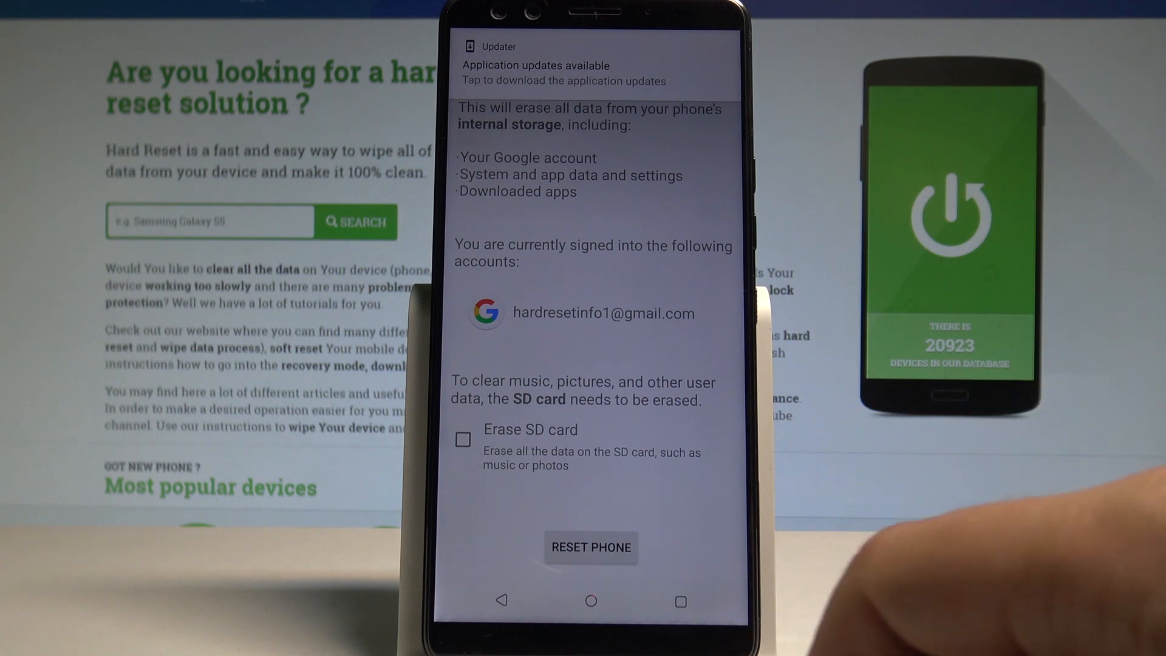
# Step: Confirm RESET PHONE to erase all data, including the Google account
pyautogui.click(590, 548)
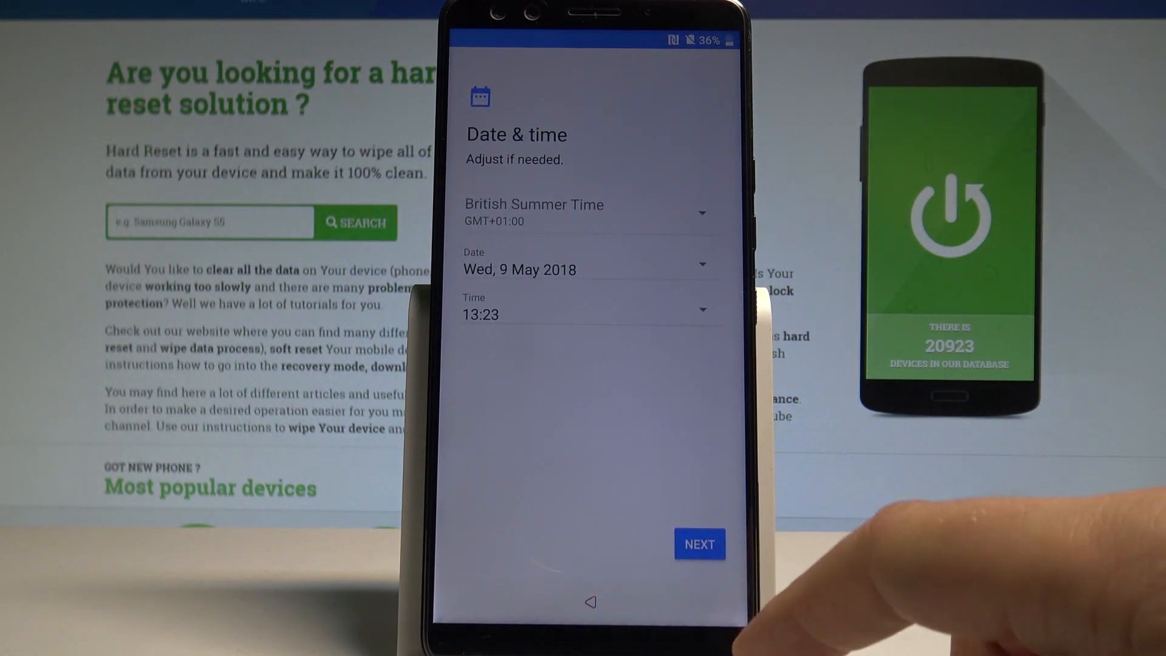
# Step: Accept the shown date and time, then skip face unlock and fingerprint setup
pyautogui.click(698, 543)
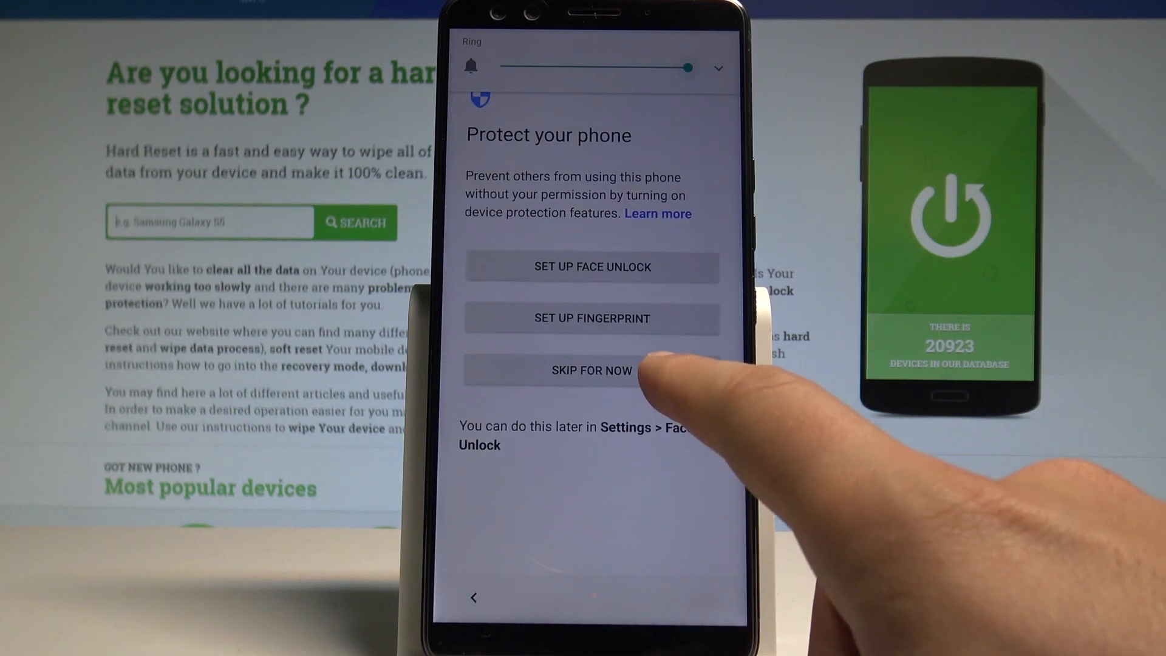
pyautogui.click(591, 370)
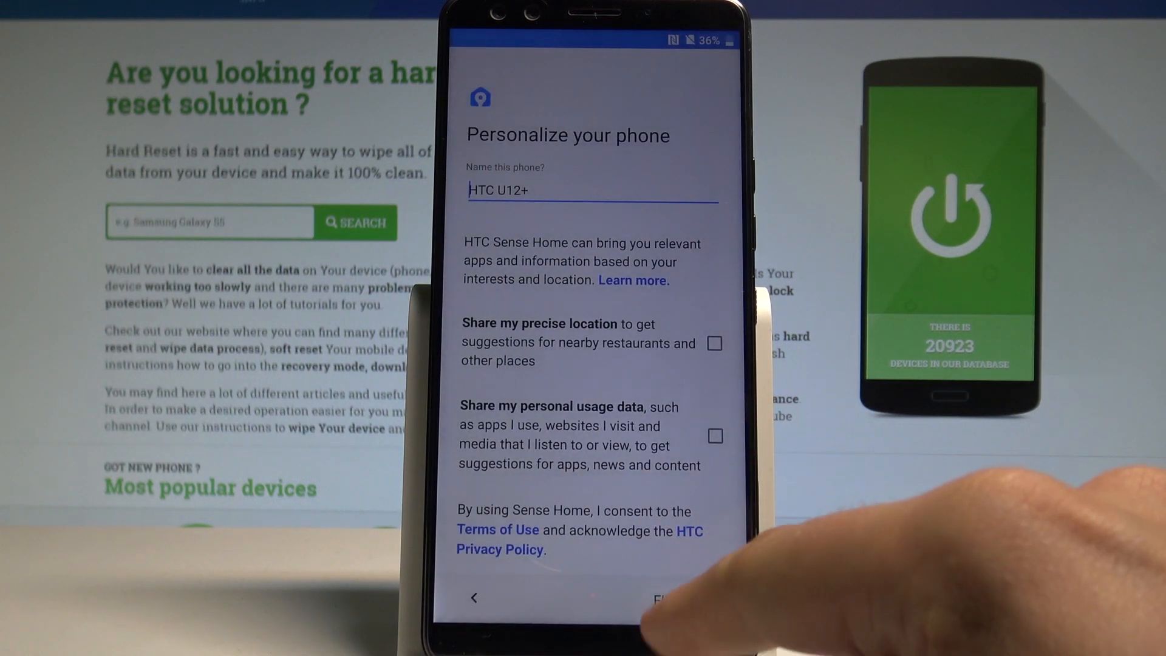